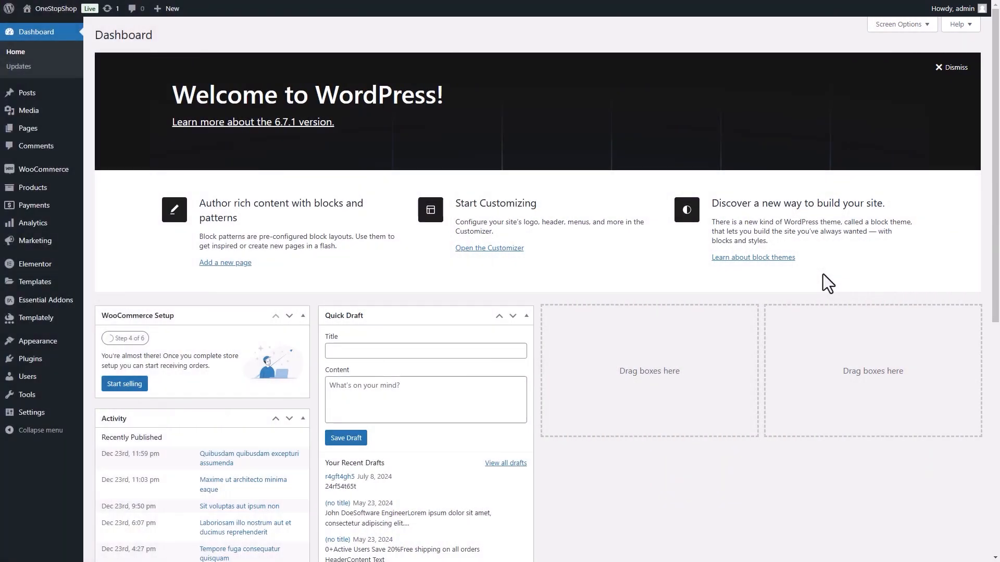
mouse_move(376, 281)
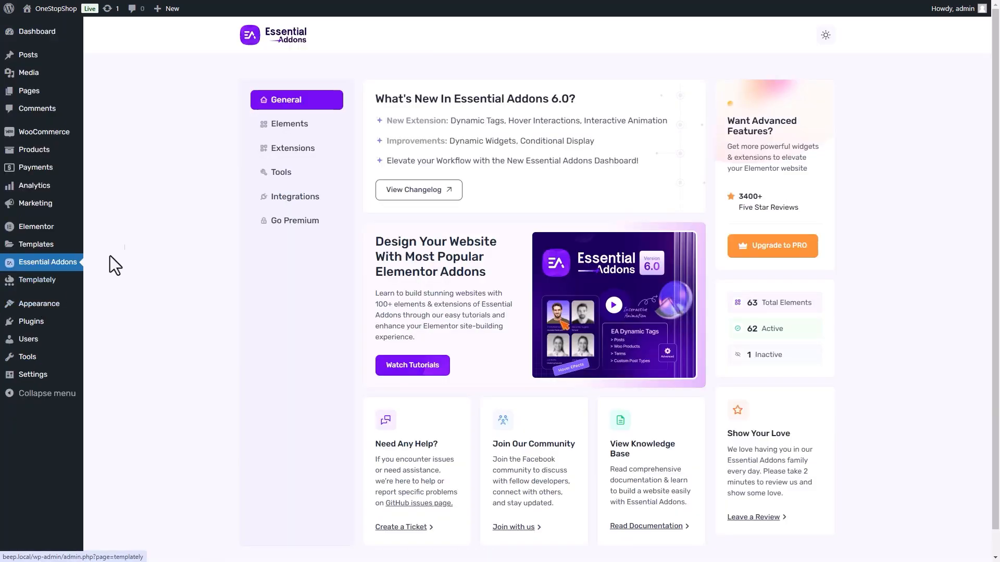
- Enable the Woo Product Price element under Essential Addons WooCommerce elements and save settings
left_click(290, 124)
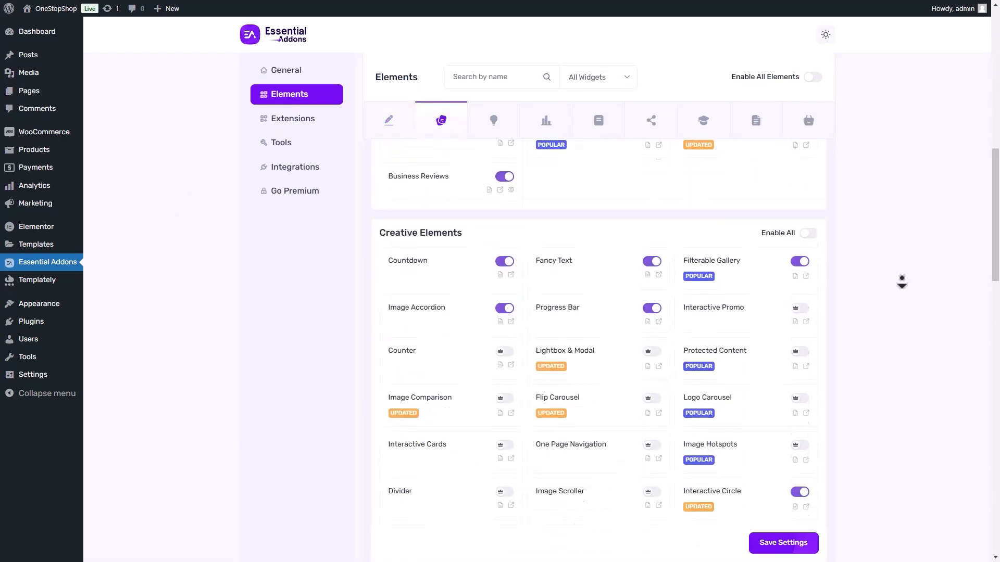
left_click(756, 120)
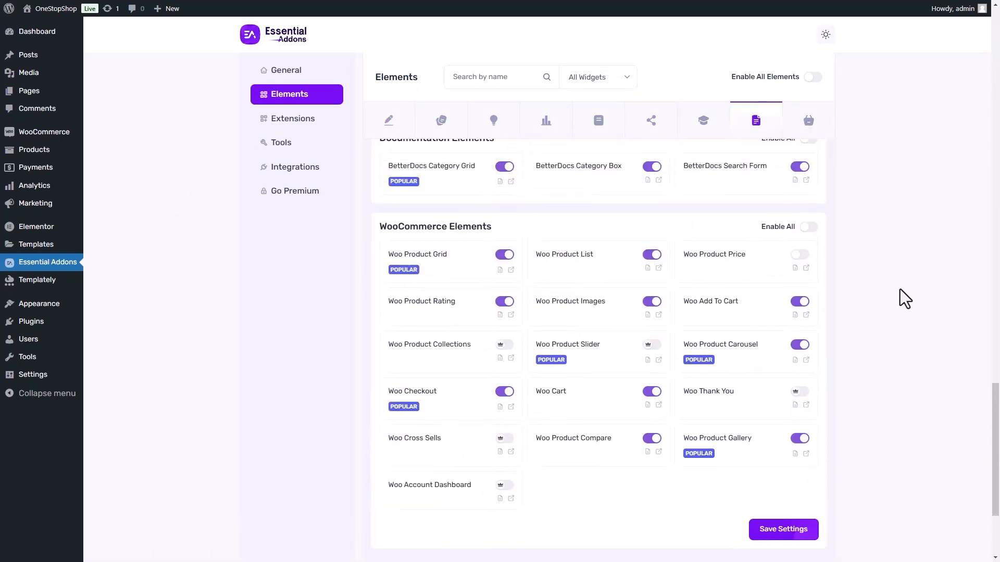
left_click(800, 254)
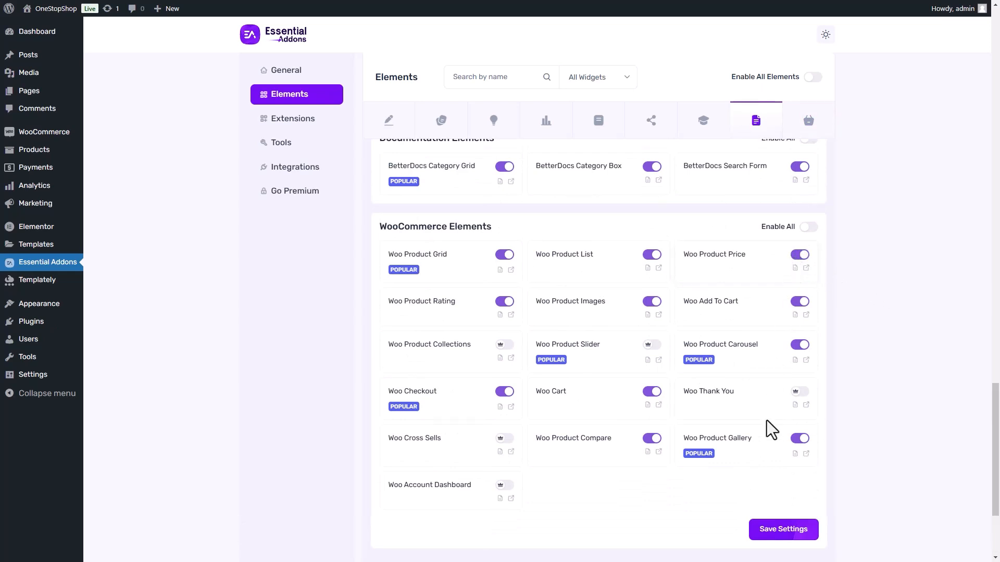
left_click(783, 529)
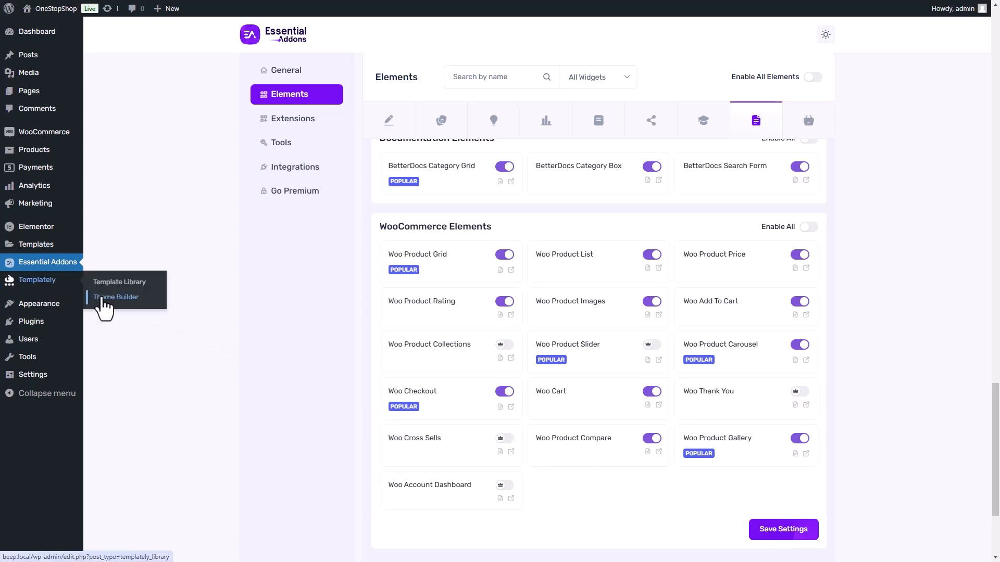
- Create a Product Single template named Test Product 2 from Templately Theme Builder and open it
left_click(115, 297)
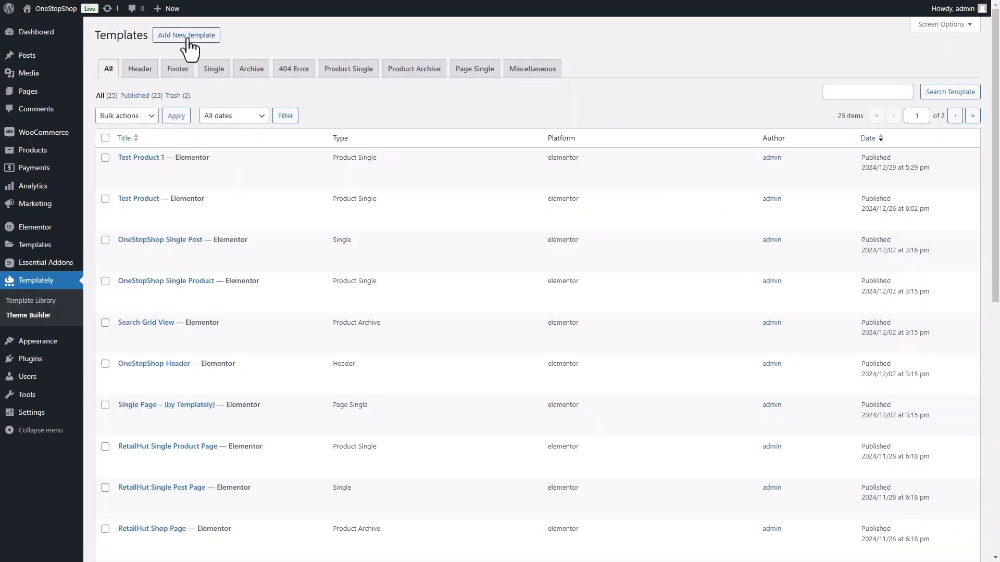
left_click(185, 36)
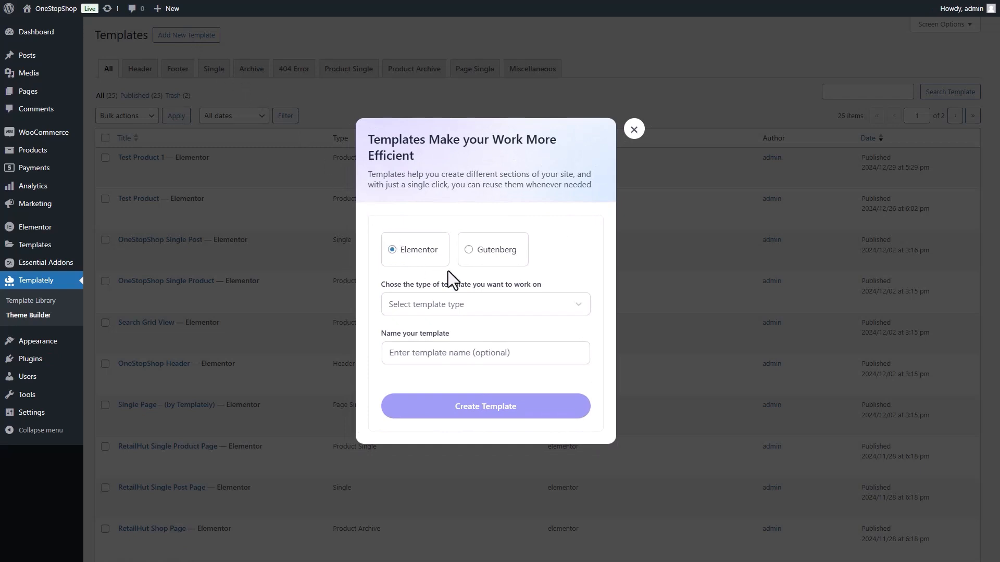
left_click(486, 304)
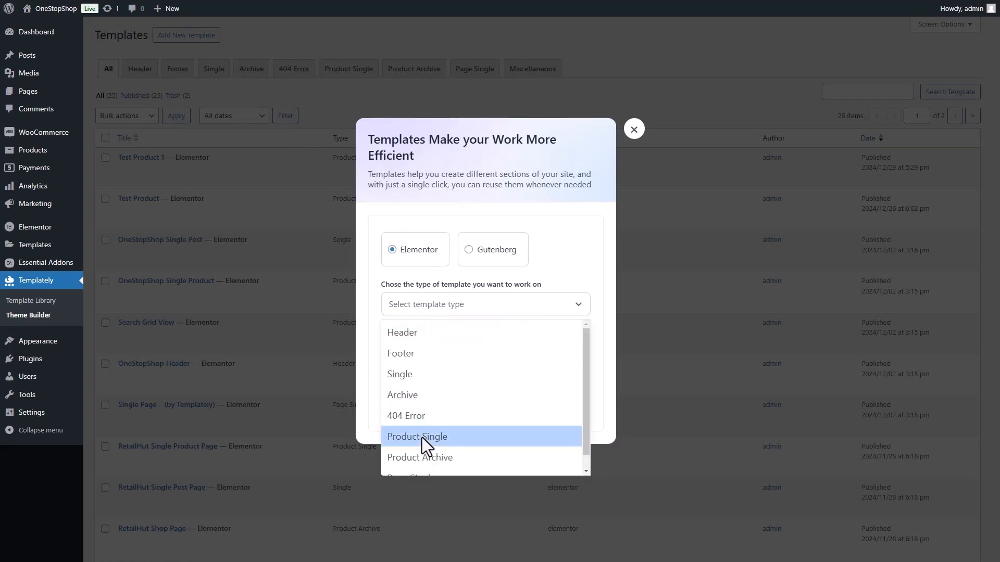
left_click(416, 436)
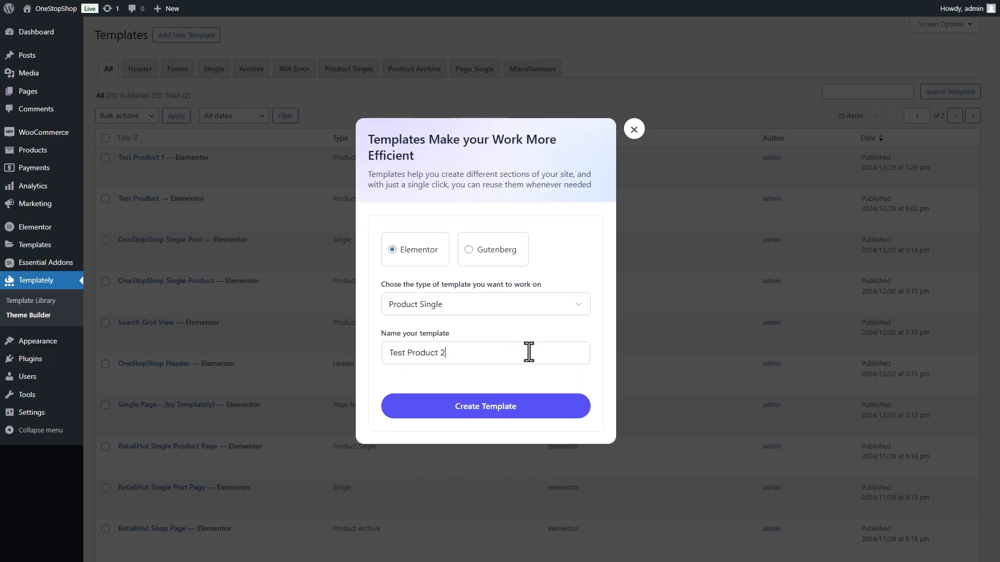
left_click(485, 406)
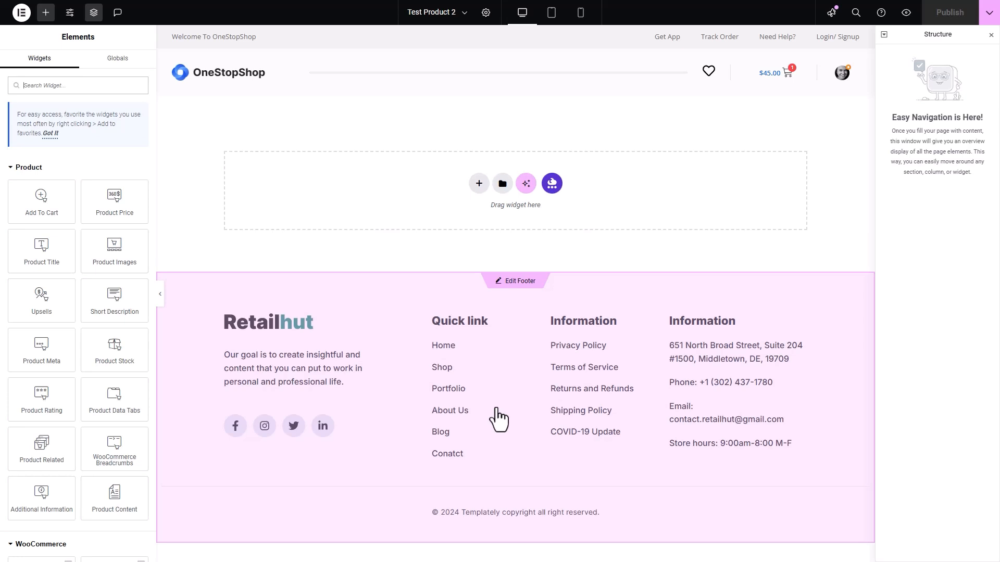
- Add a Flexbox container with a column structure to hold the product page layout
left_click(479, 183)
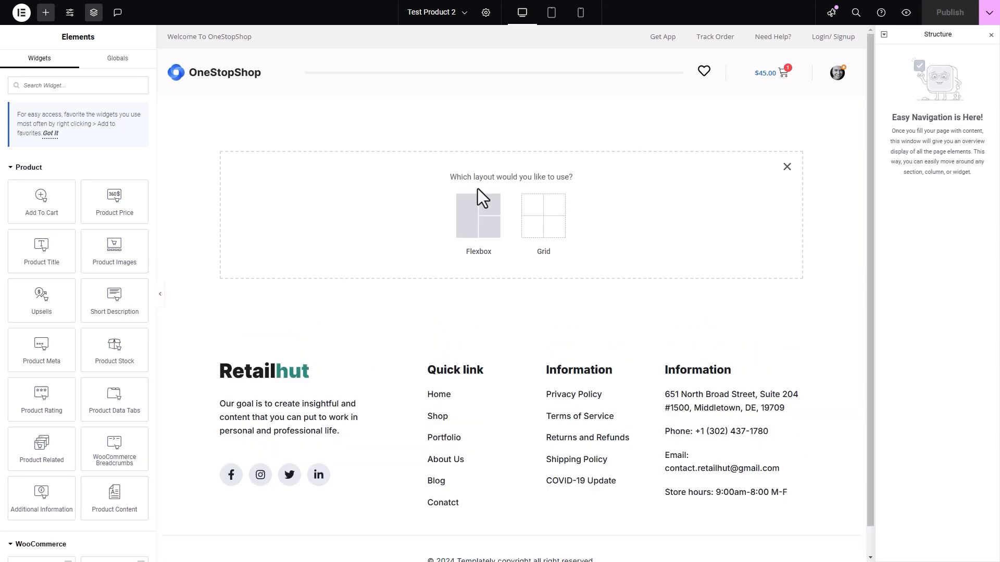
left_click(478, 215)
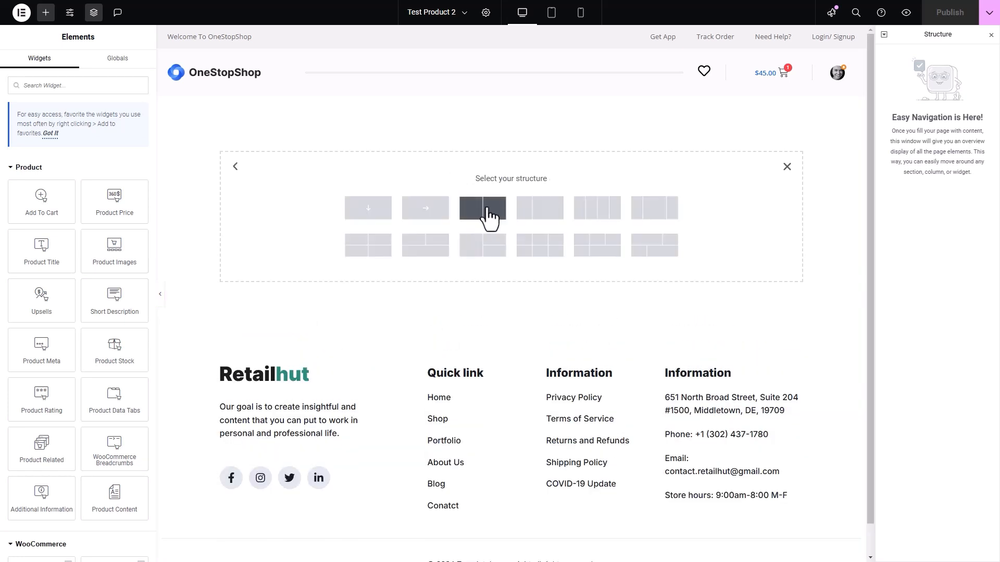
left_click(484, 207)
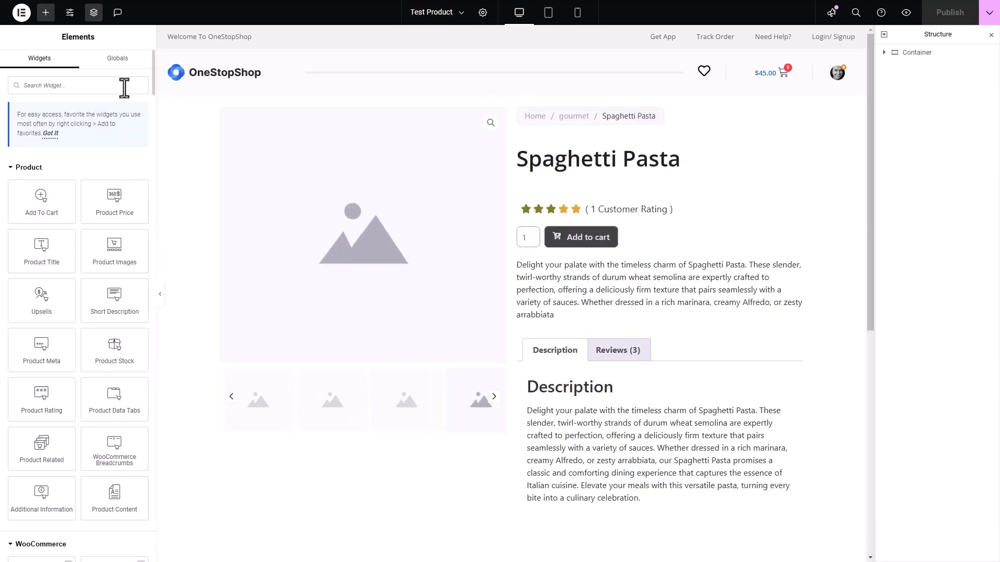
- Find the Woo Product Price widget and place it under the Spaghetti Pasta title
type("woo product price")
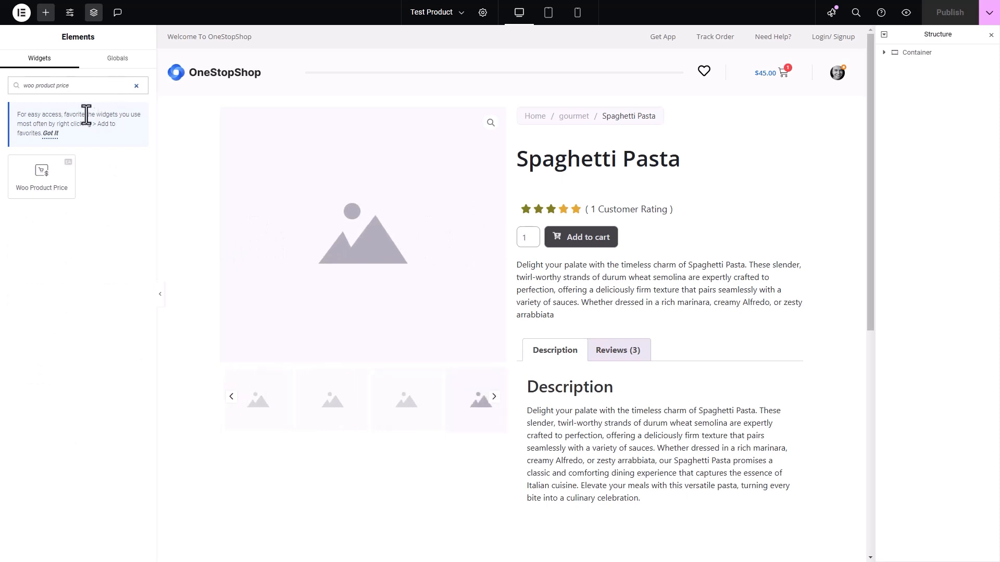
left_click_drag(41, 177, 546, 185)
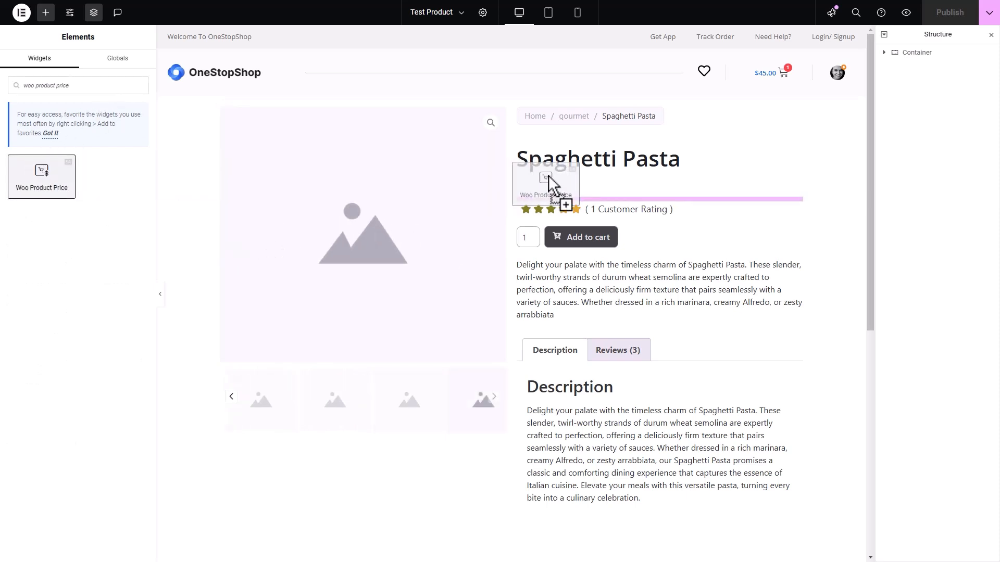
left_click_drag(41, 177, 549, 185)
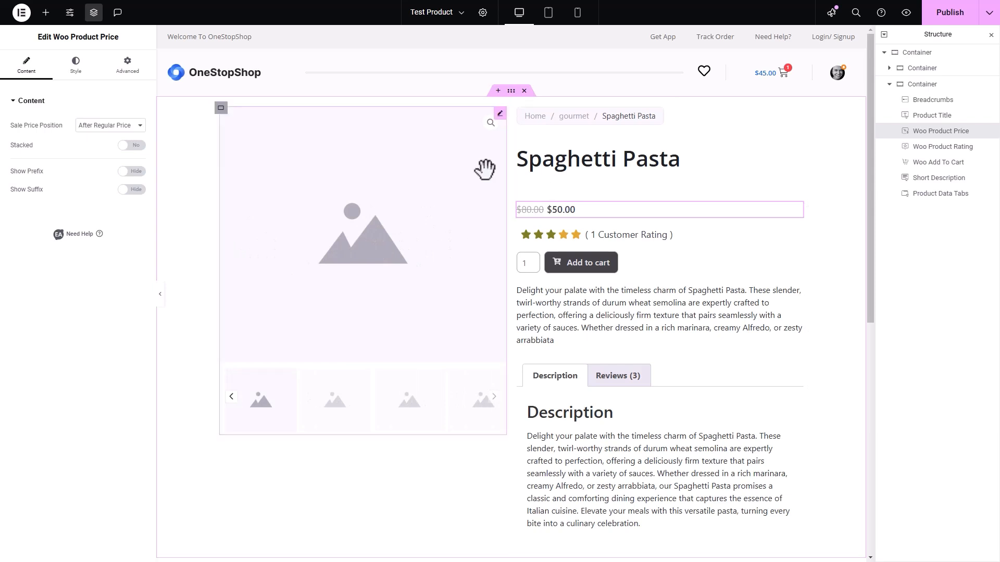
- Add a 'Limited Time Sale' prefix and a fire icon suffix to the price
left_click(110, 125)
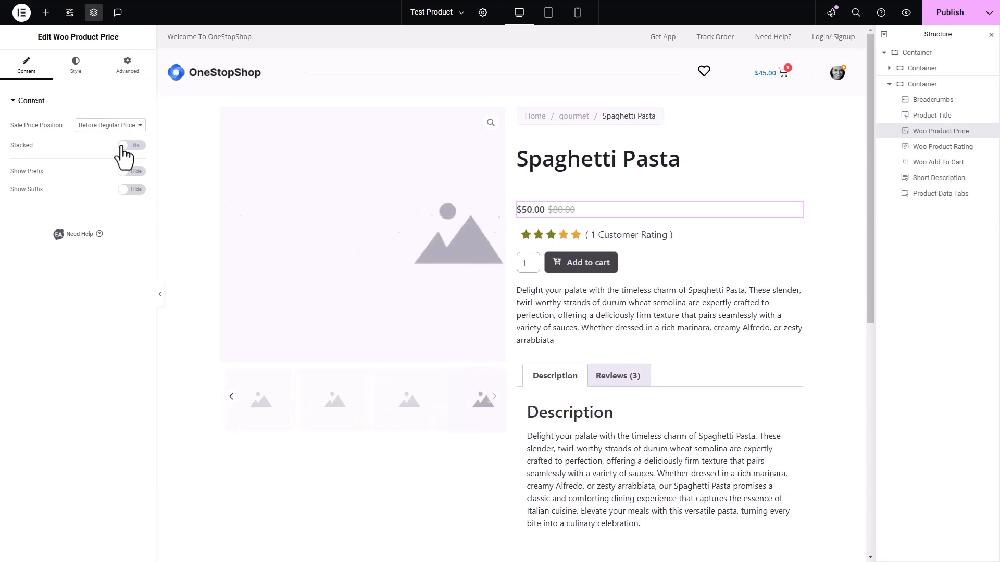
left_click(131, 171)
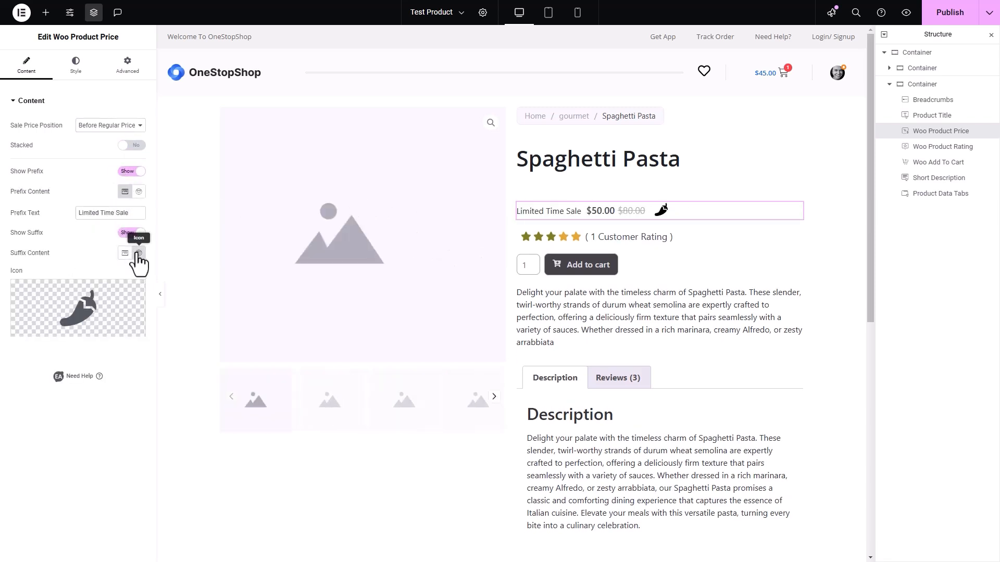
left_click(139, 252)
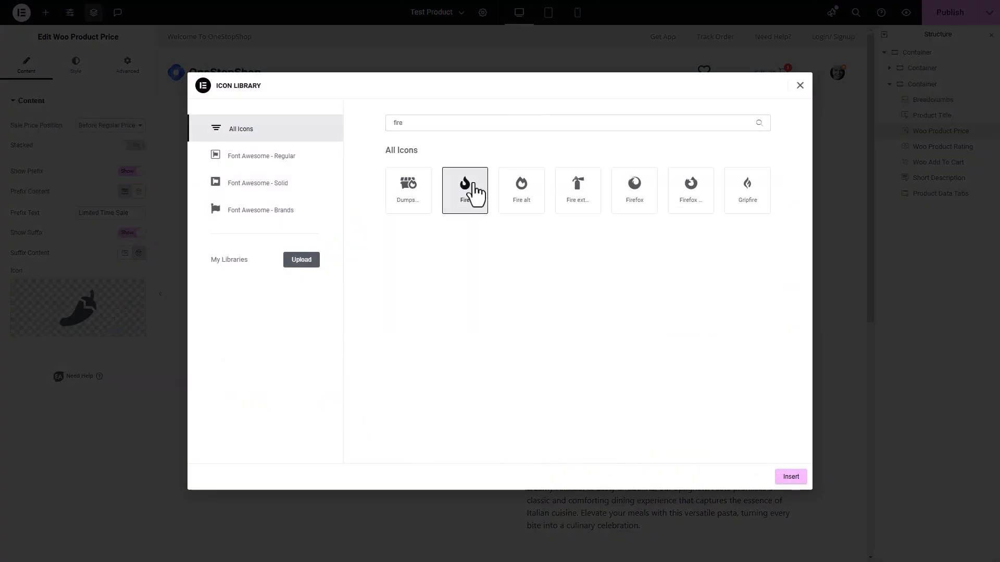
left_click(791, 477)
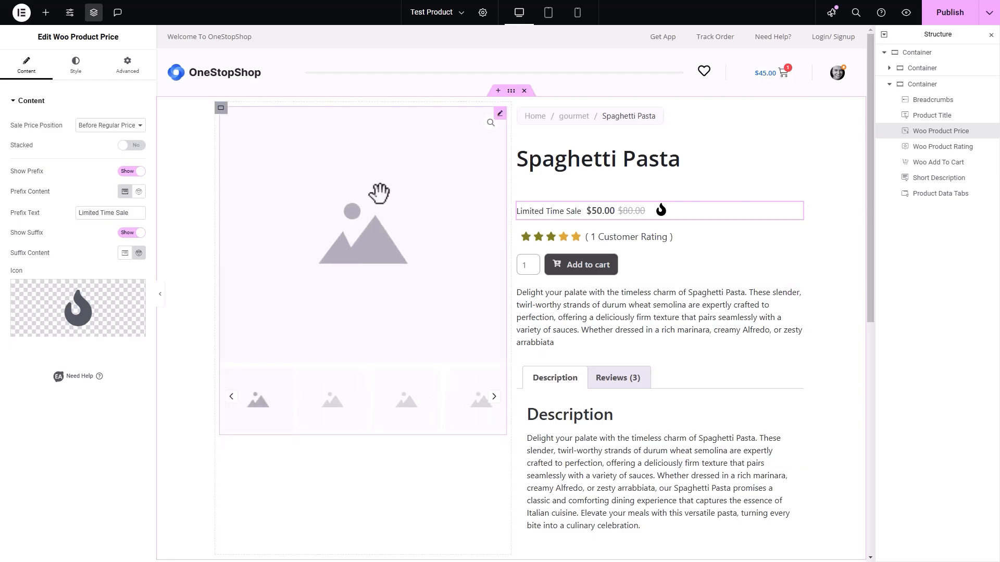
left_click(75, 65)
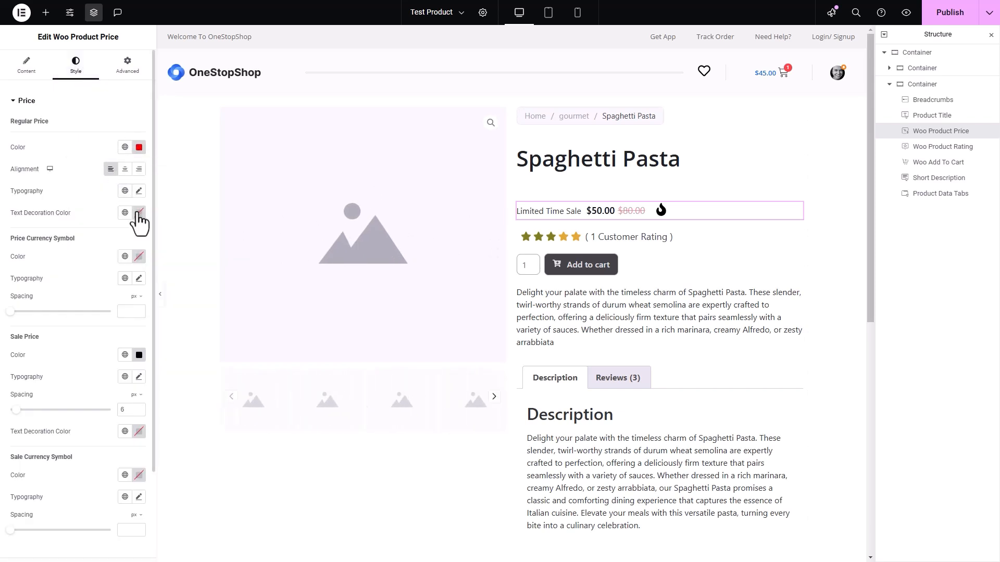
- Set the strike-through and sale price colours, then recolour and enlarge the 'Limited Time Sale' prefix text
left_click(137, 213)
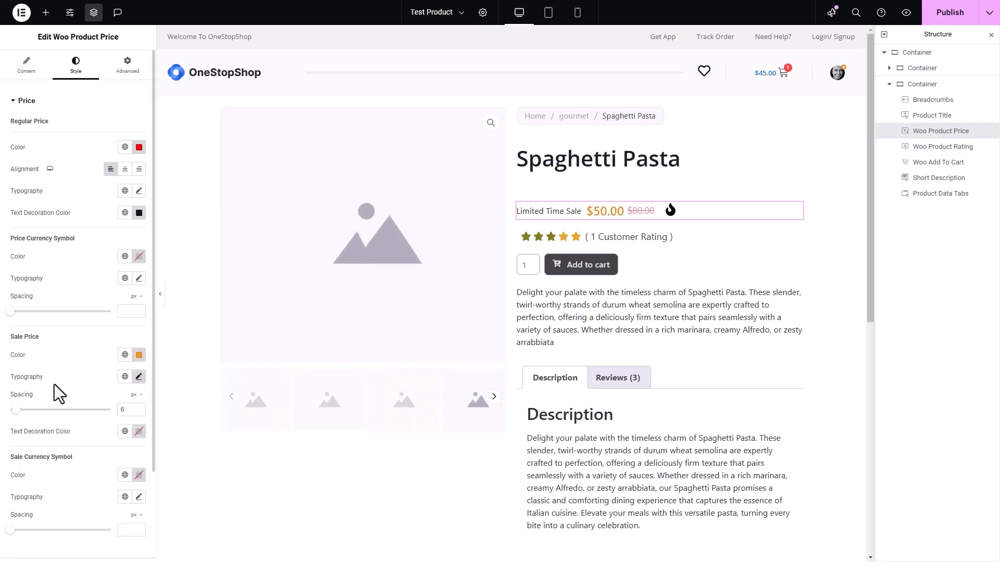
left_click(26, 101)
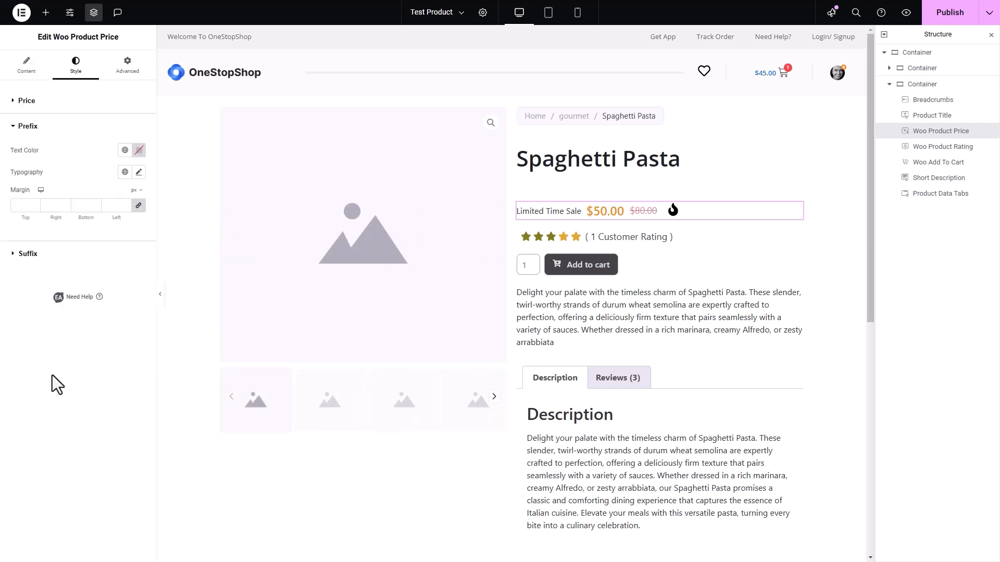
left_click(139, 150)
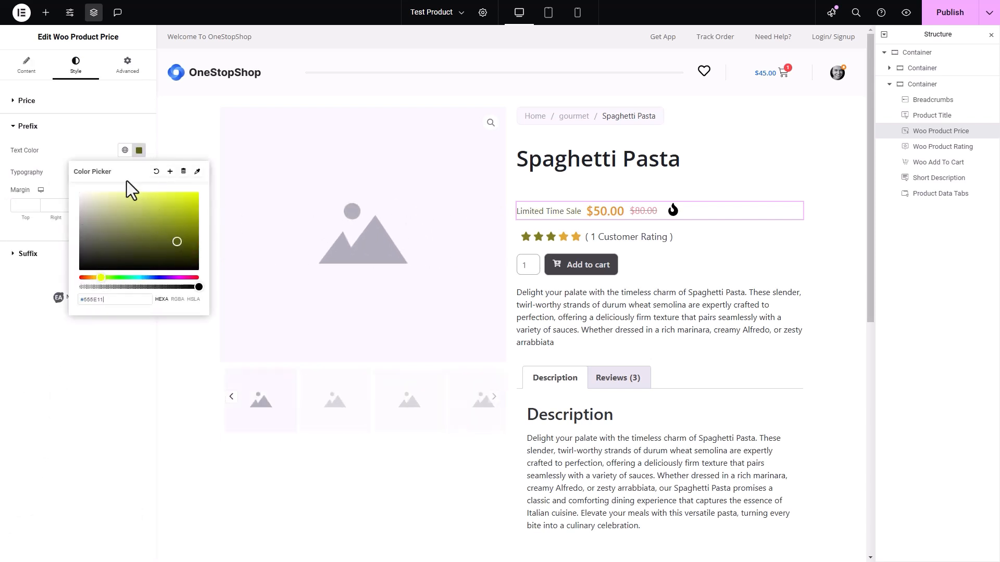
left_click(139, 172)
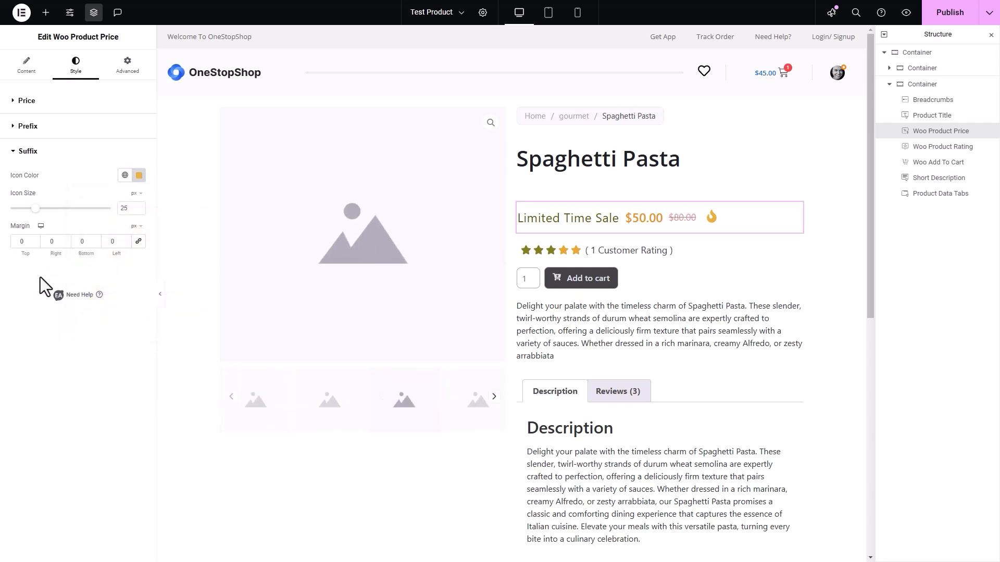
left_click(127, 64)
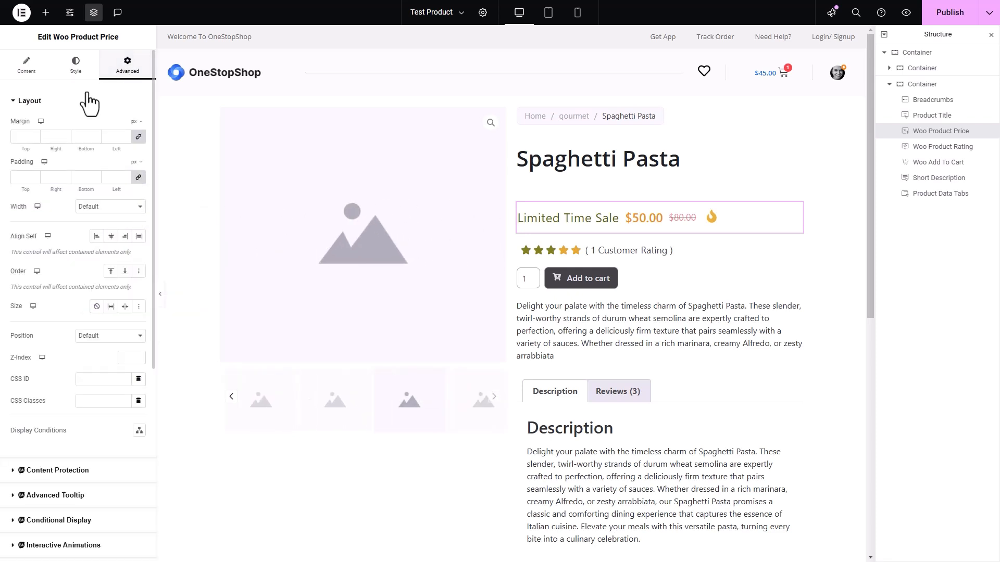
- Set the widget's Layout Margin to 2 px on all sides in Advanced settings
type("2")
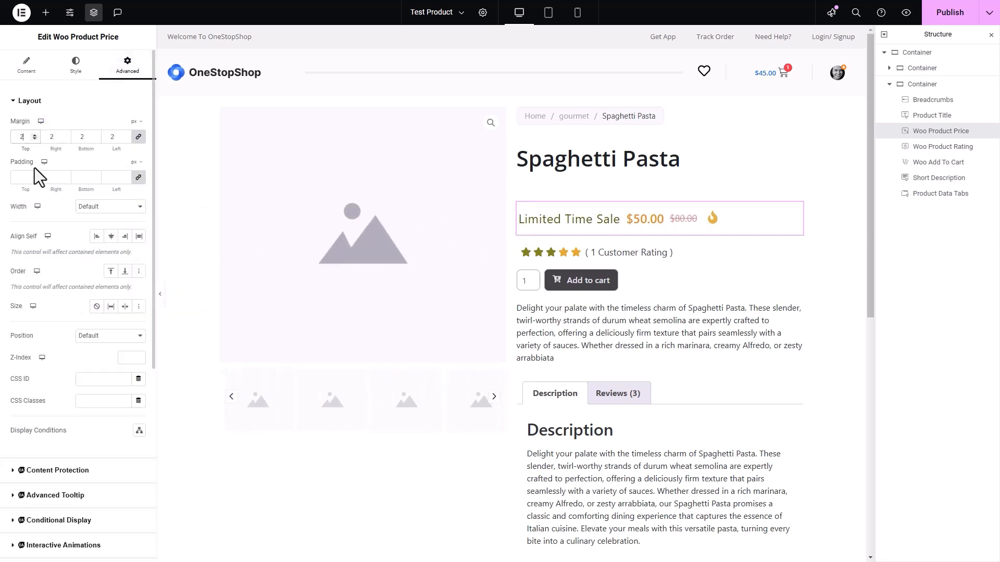
scroll("down", 3)
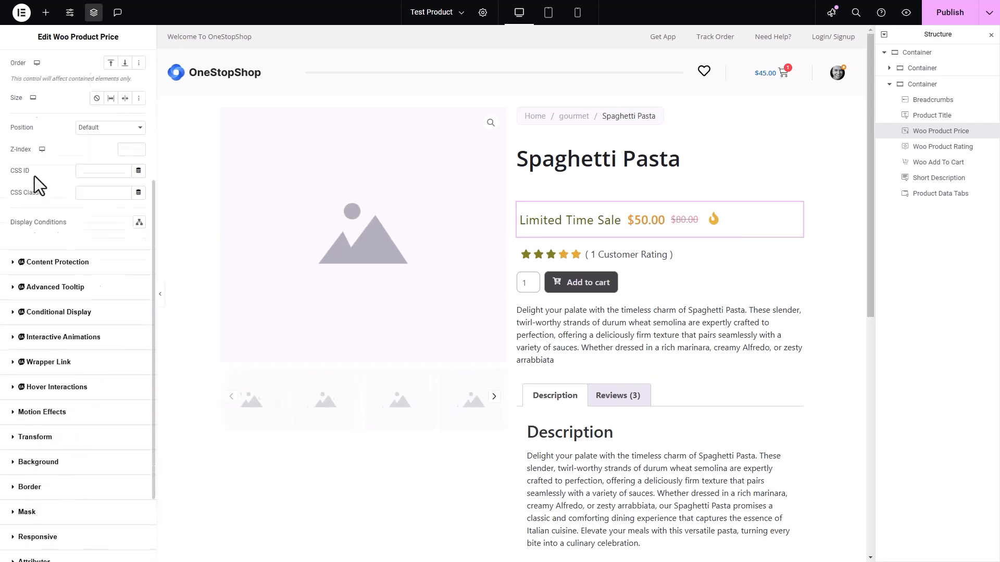
scroll("down", 3)
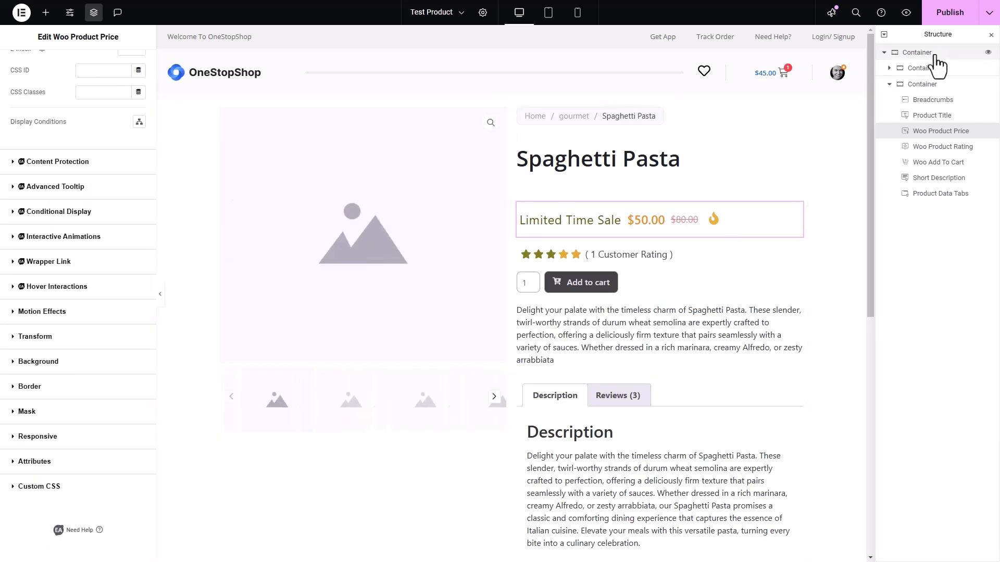
left_click(949, 12)
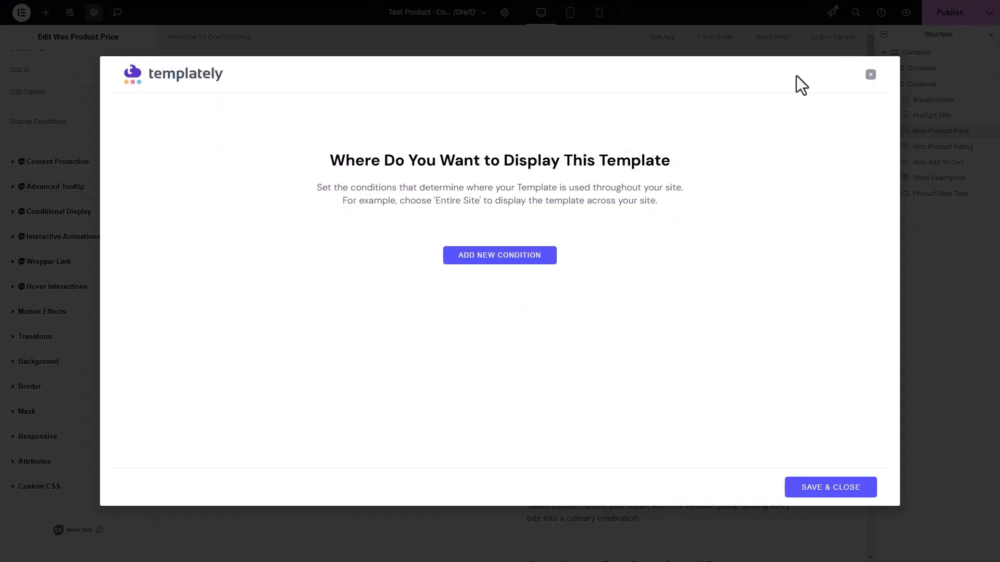
- Add an Include > Singular > Product > All display condition and save it
left_click(500, 255)
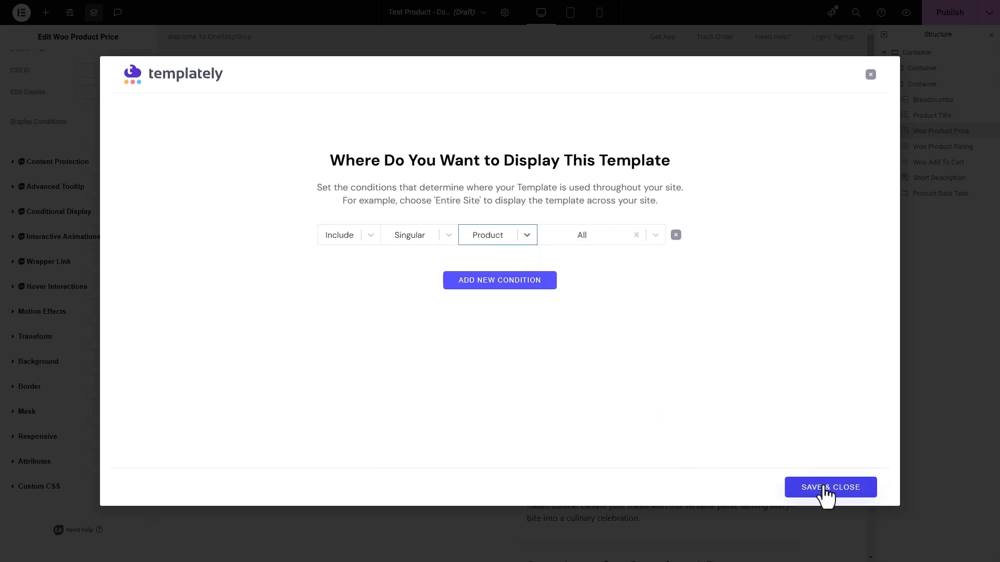
left_click(831, 487)
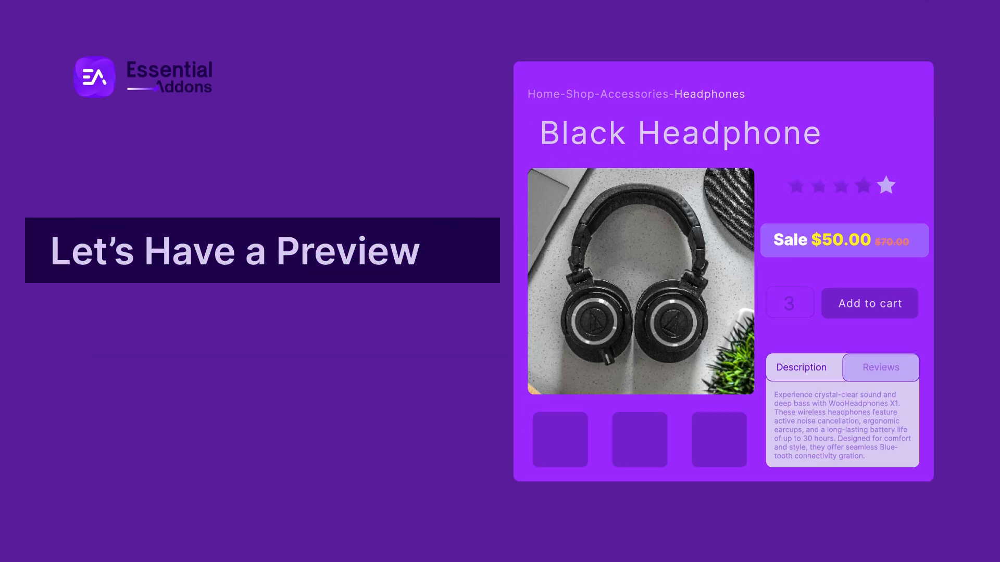